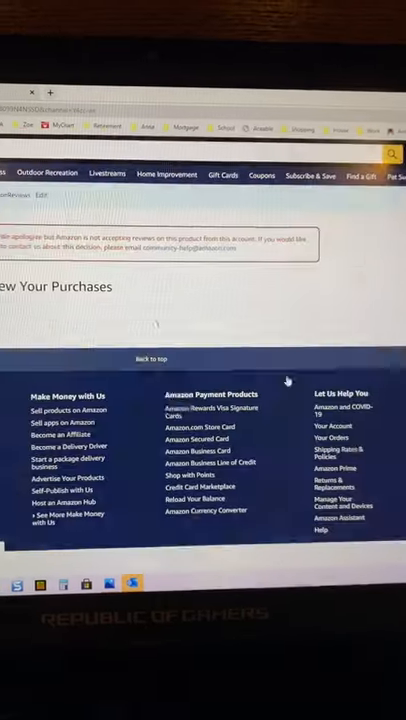
pyautogui.scroll(3)
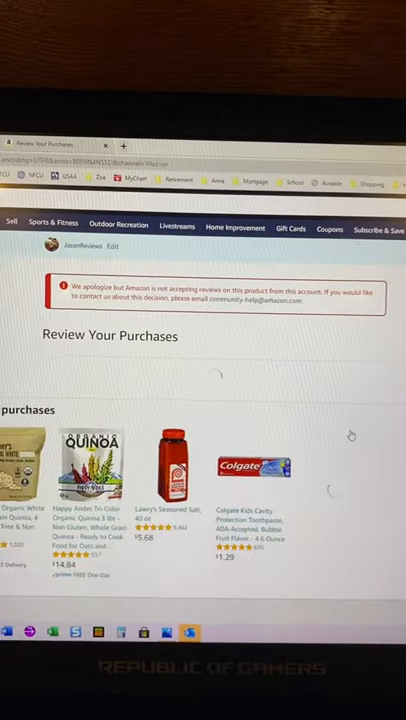